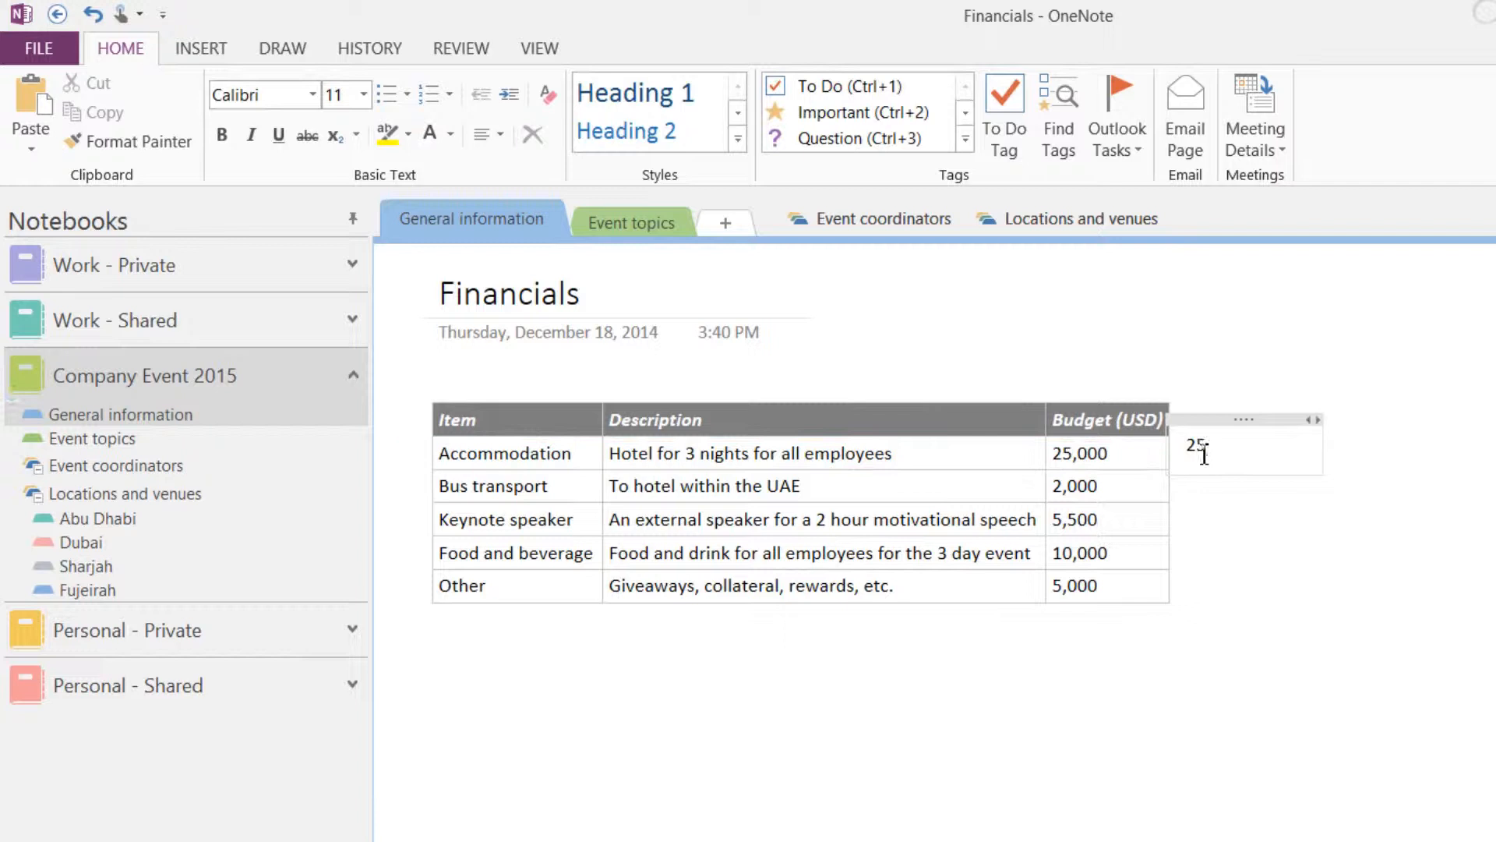
# Type the quick calculation 25000/3= beside the budget table
pyautogui.write('000/')
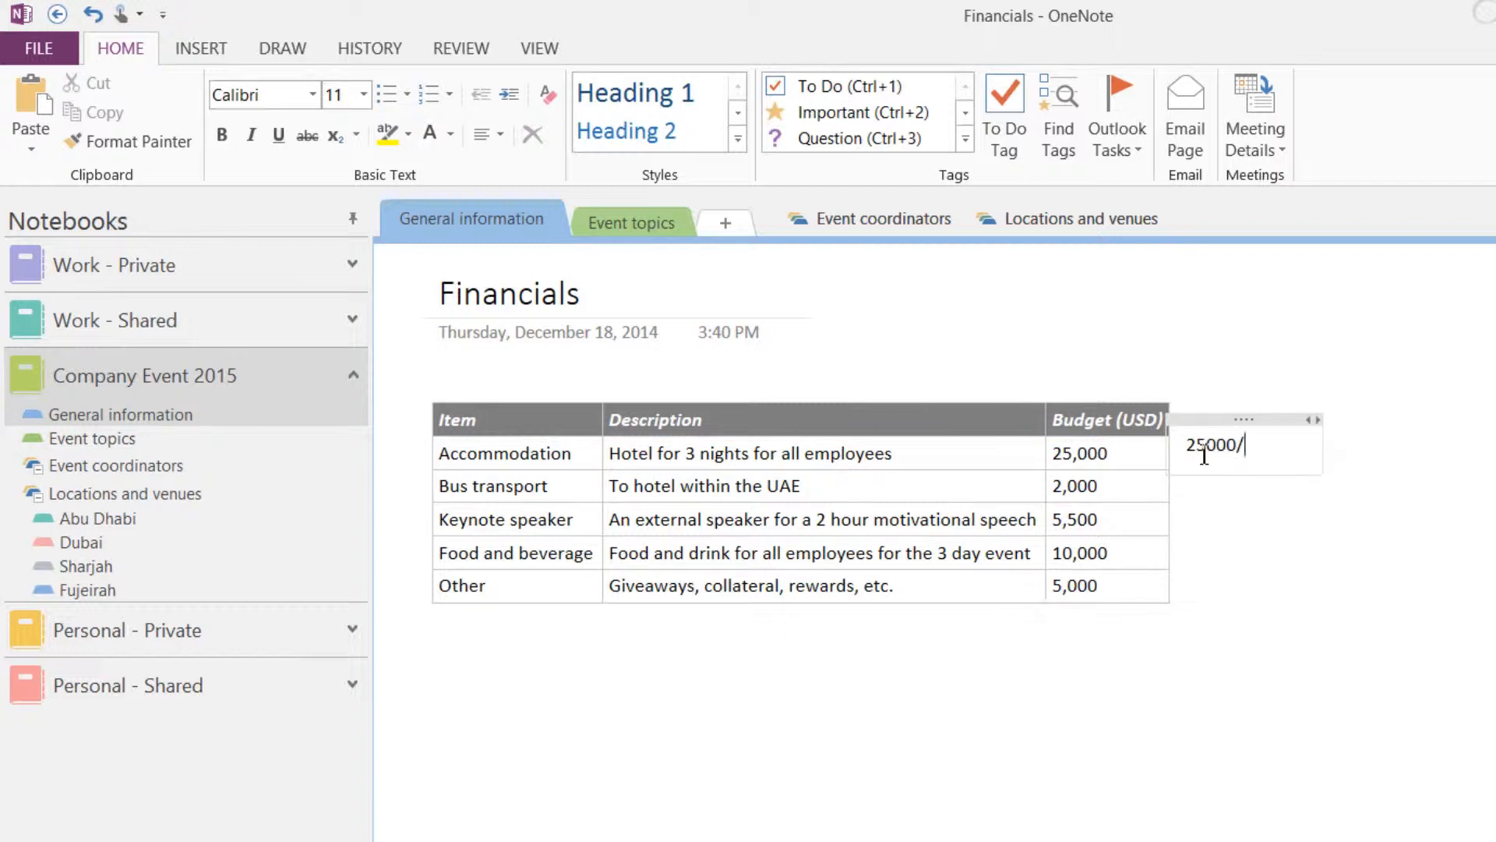
pyautogui.write('3=8333.3333')
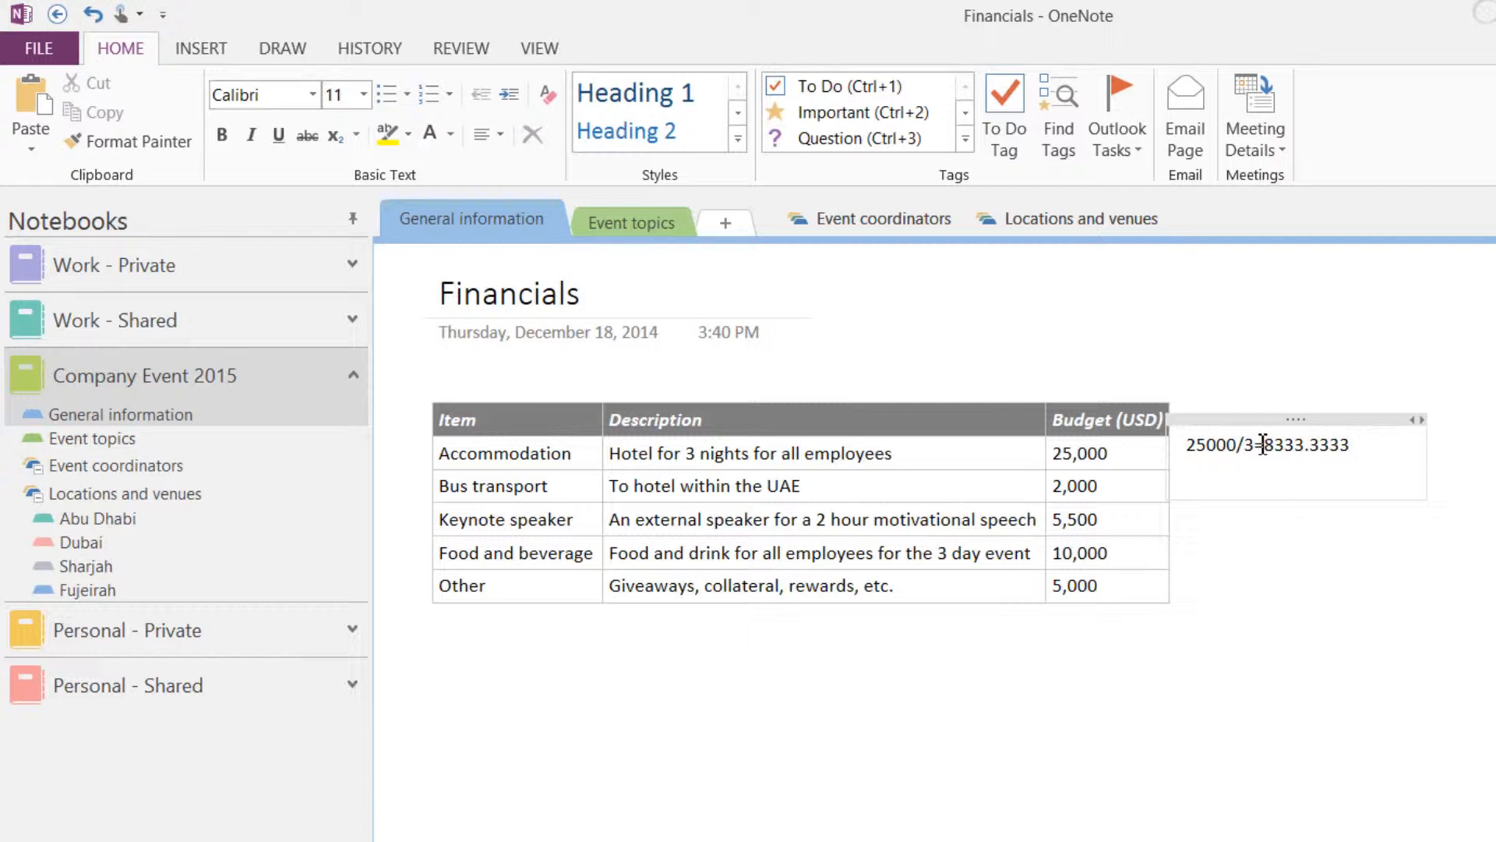
pyautogui.moveTo(1271, 422)
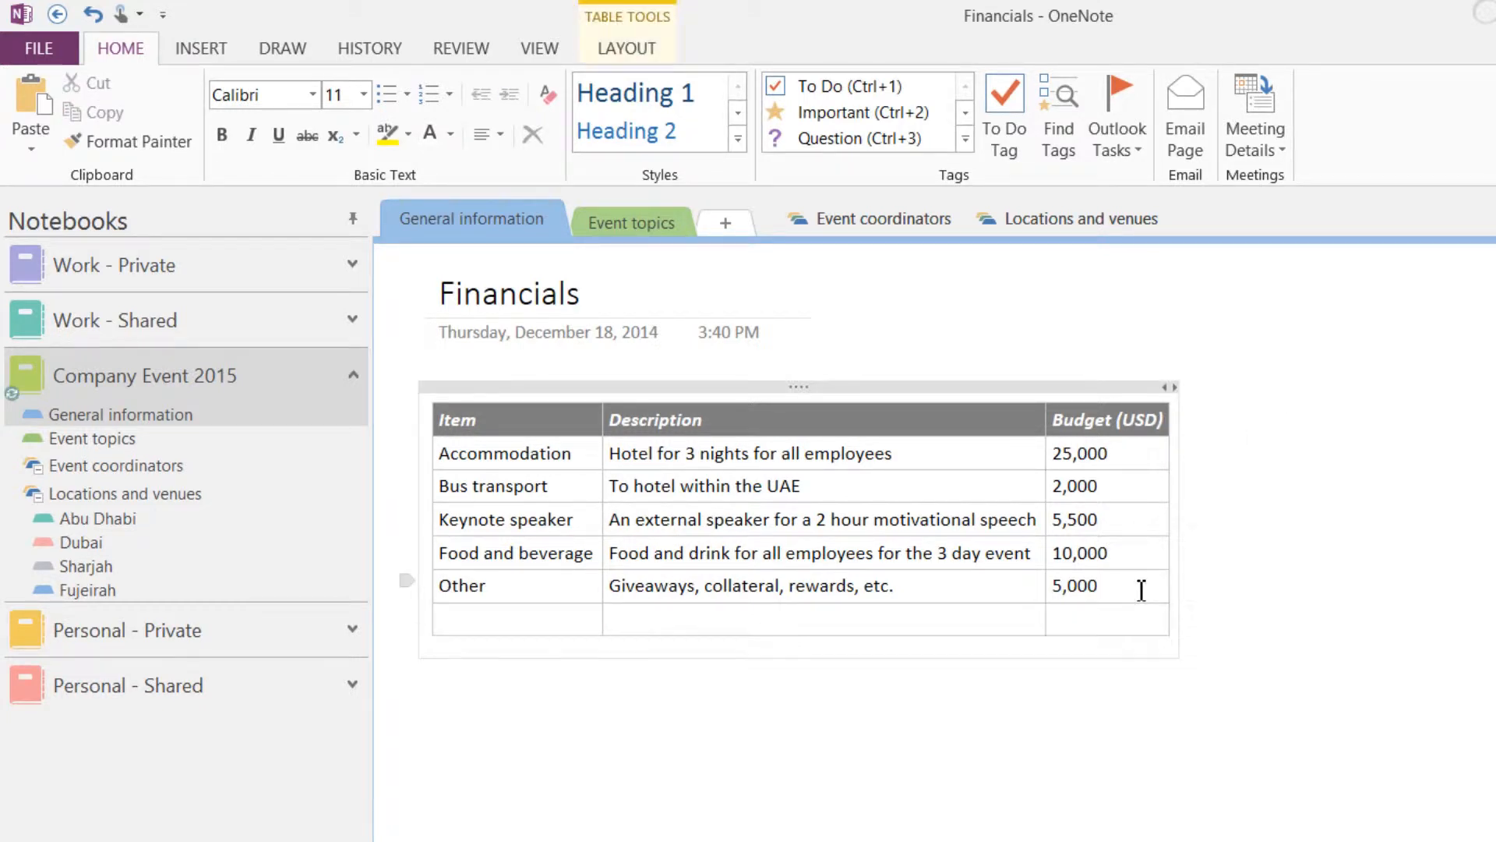
# Label the new bottom row 'Total' and show the table's Layout options
pyautogui.write('Total')
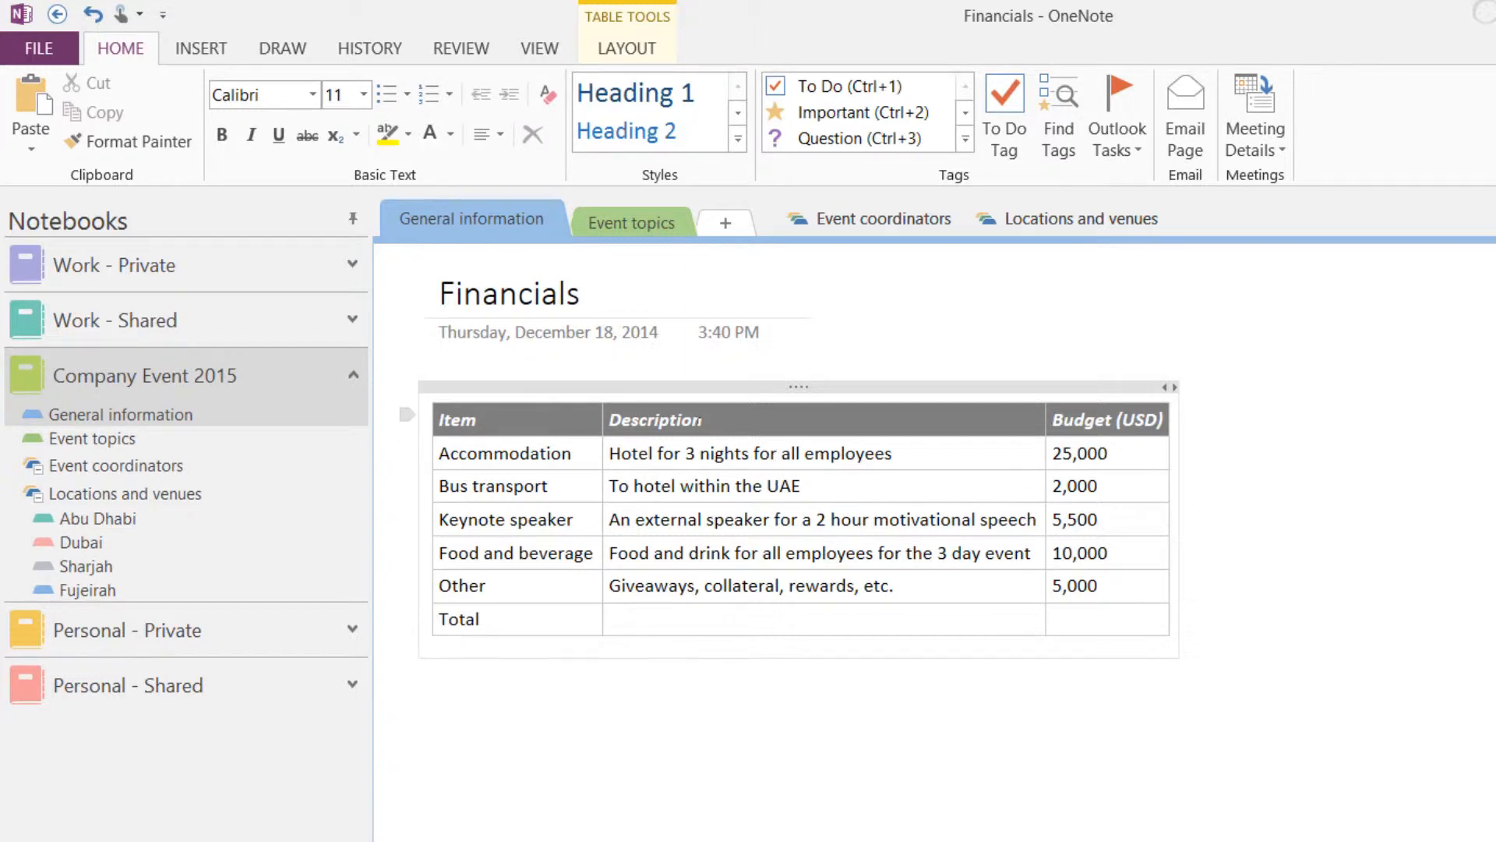
pyautogui.click(627, 48)
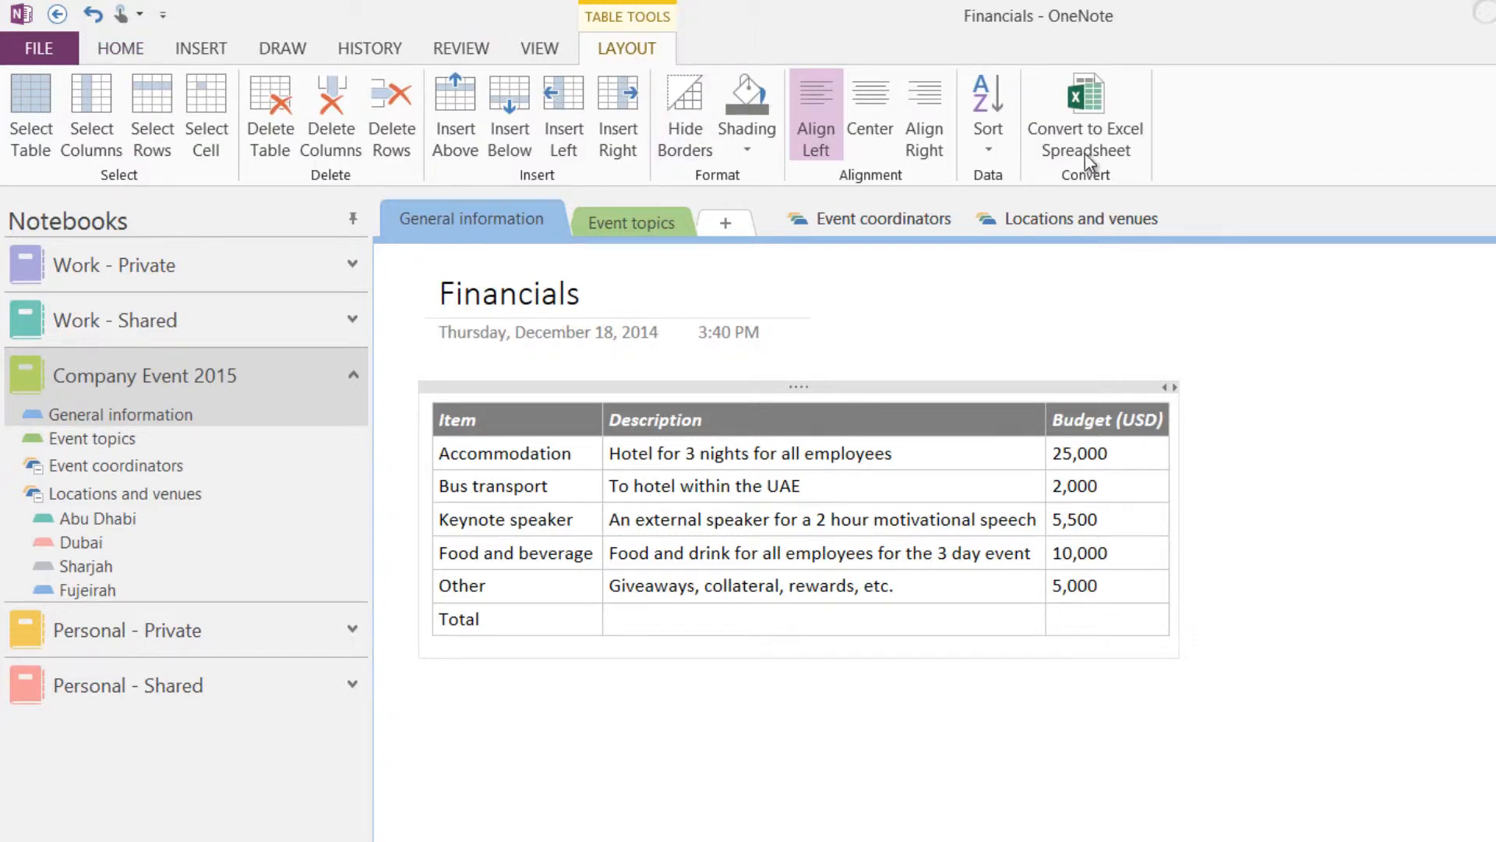
# Convert the budget table to an Excel spreadsheet with a 47,500 Total row
pyautogui.click(1084, 105)
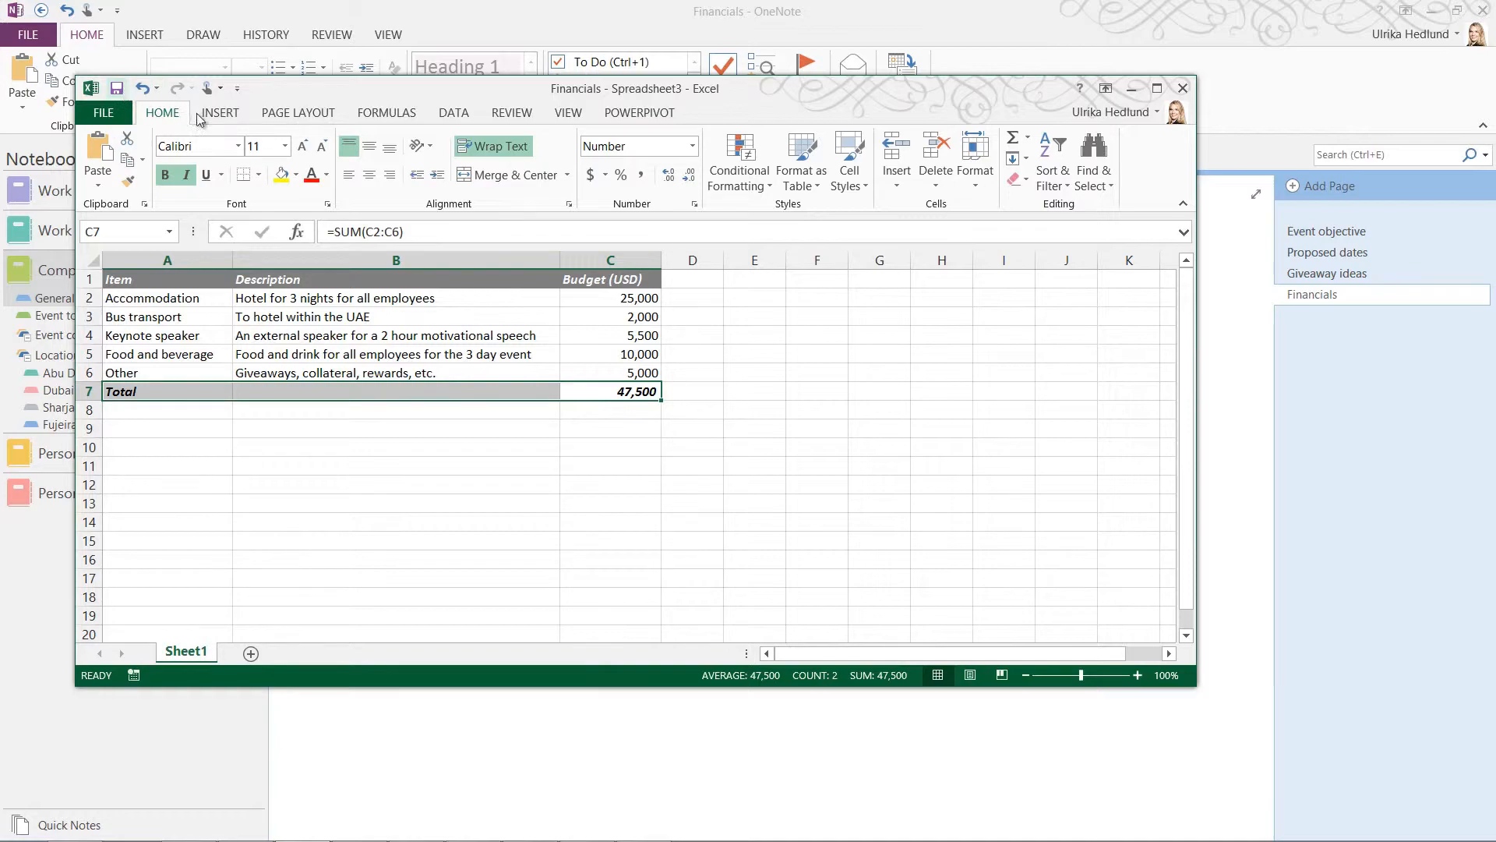
pyautogui.click(1181, 88)
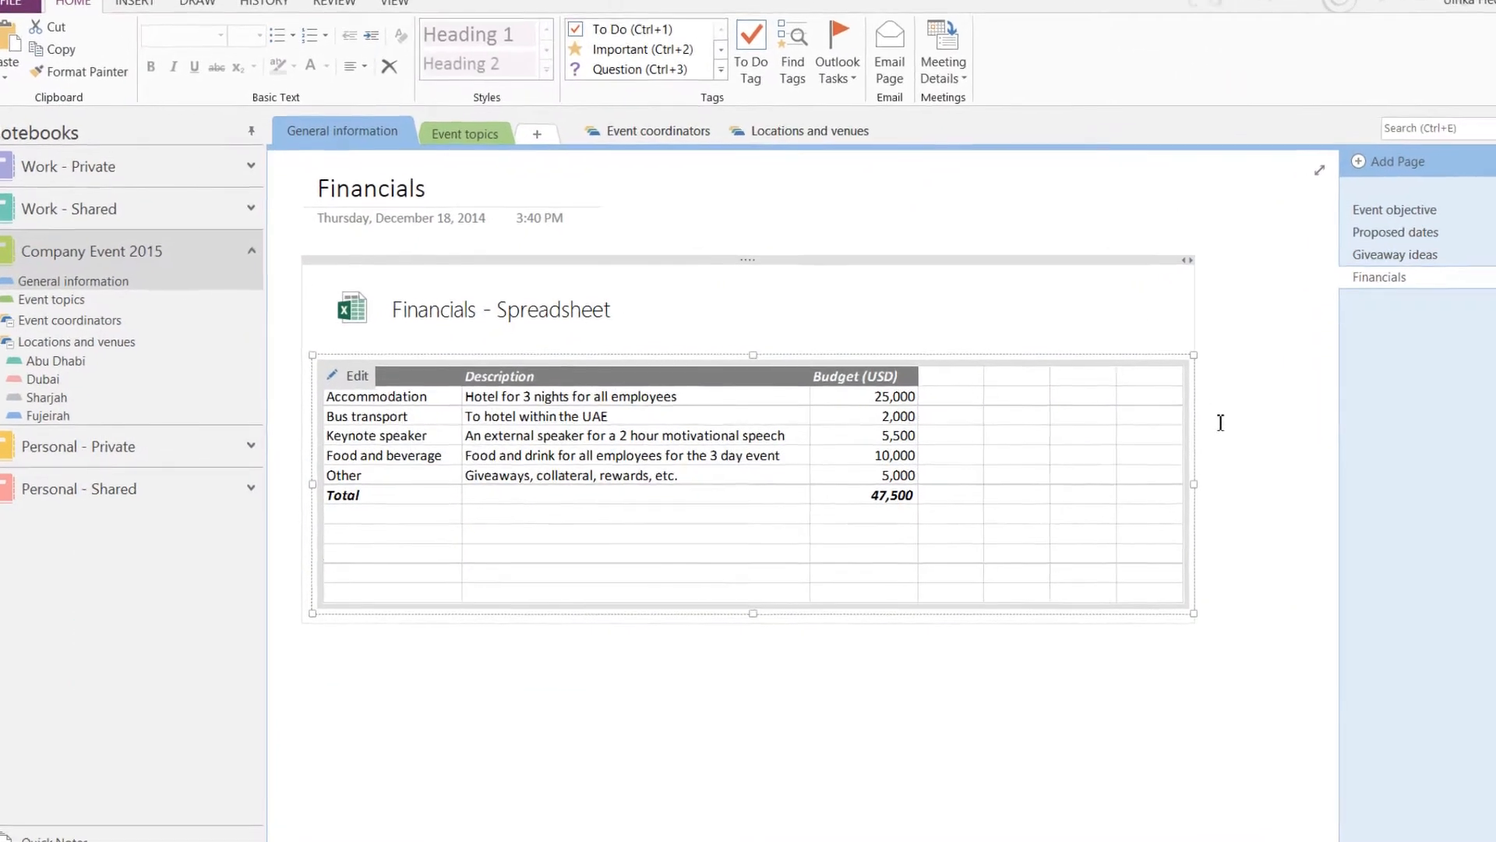